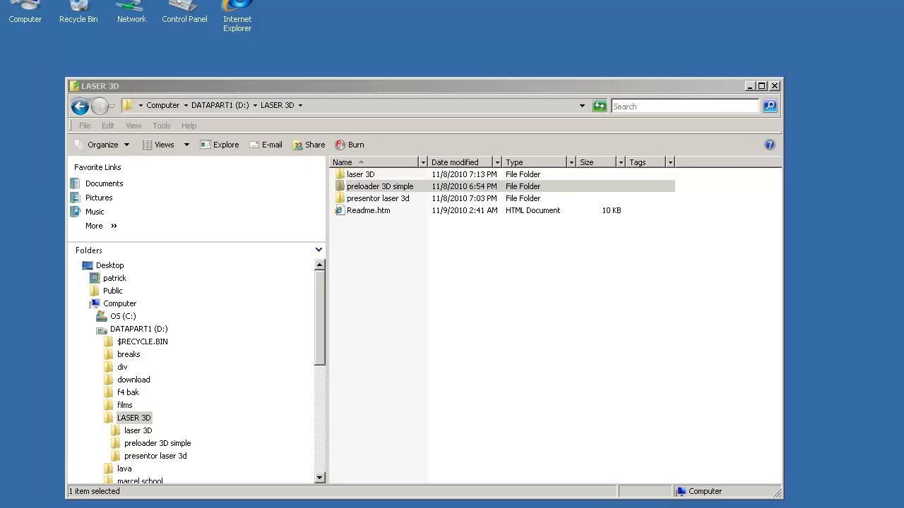
pyautogui.moveTo(414, 286)
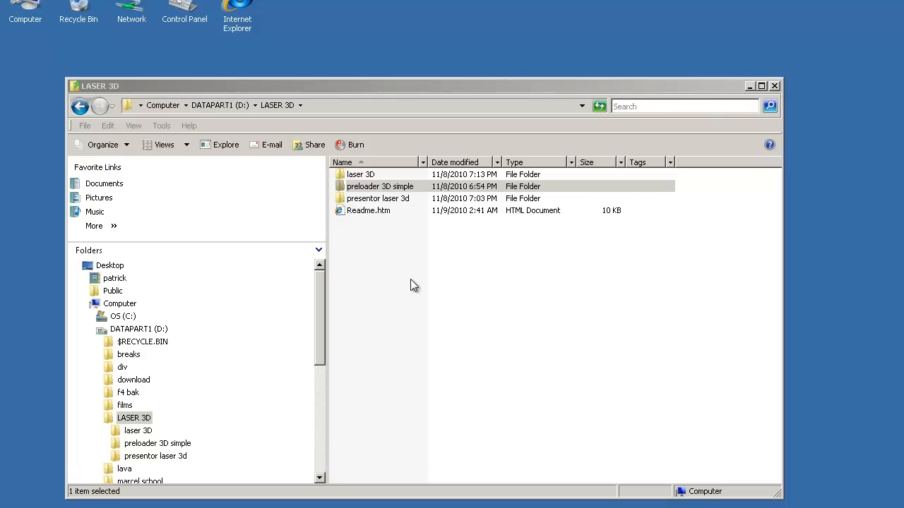
pyautogui.moveTo(367, 197)
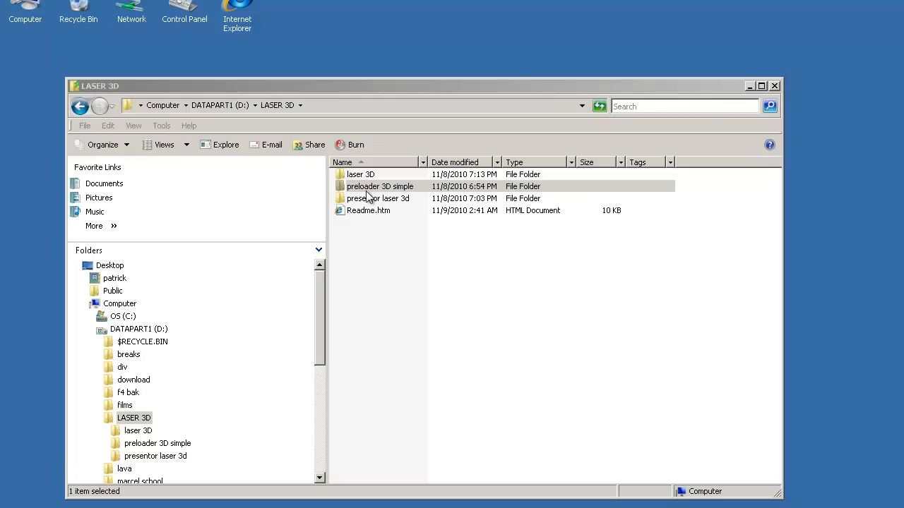
# - Open the preloader 3D folder to load laser_ray_3D_preloader.fla with its layers and Library
pyautogui.doubleClick(380, 186)
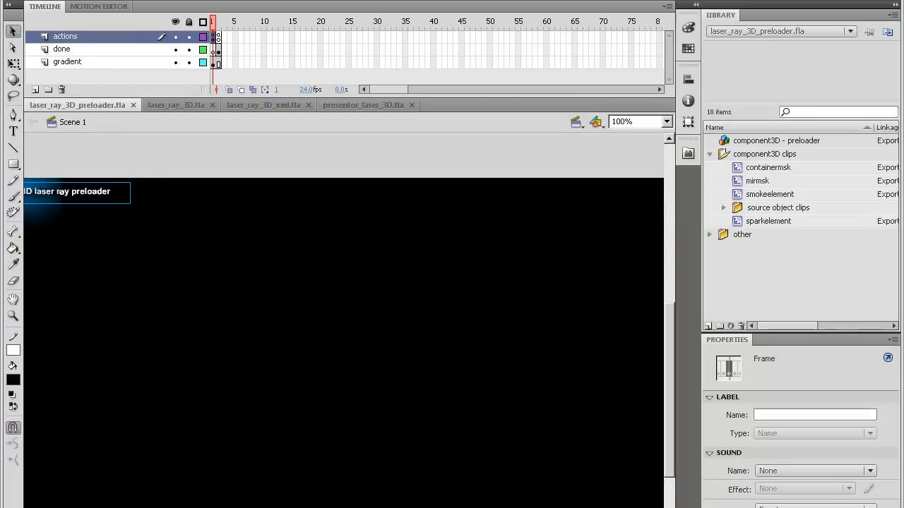
pyautogui.moveTo(573, 199)
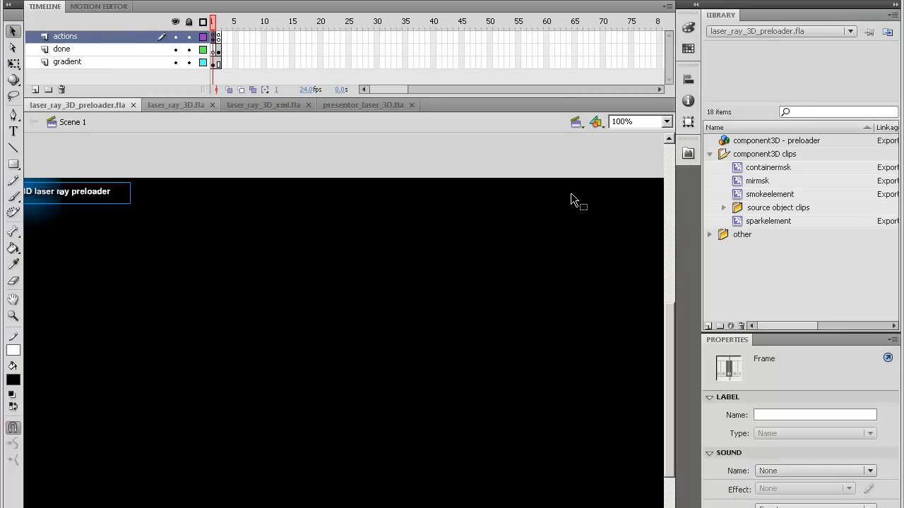
pyautogui.moveTo(571, 199)
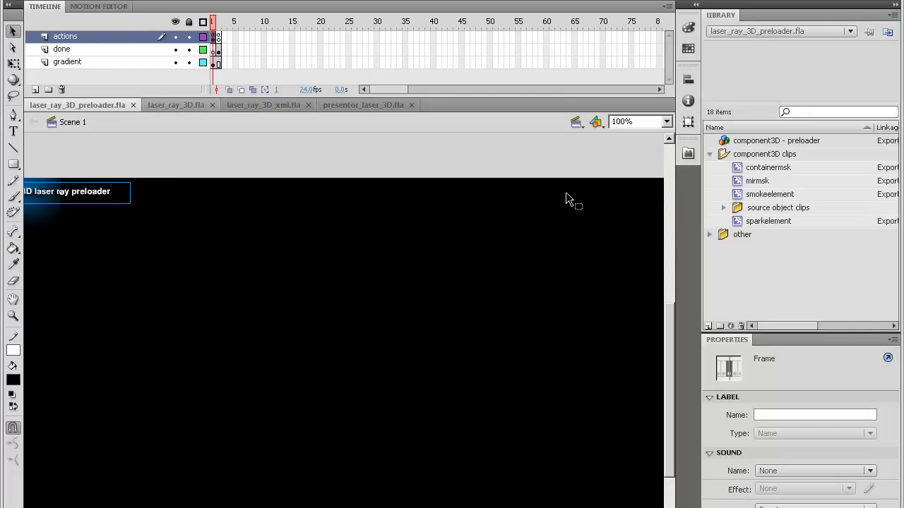
pyautogui.moveTo(307, 233)
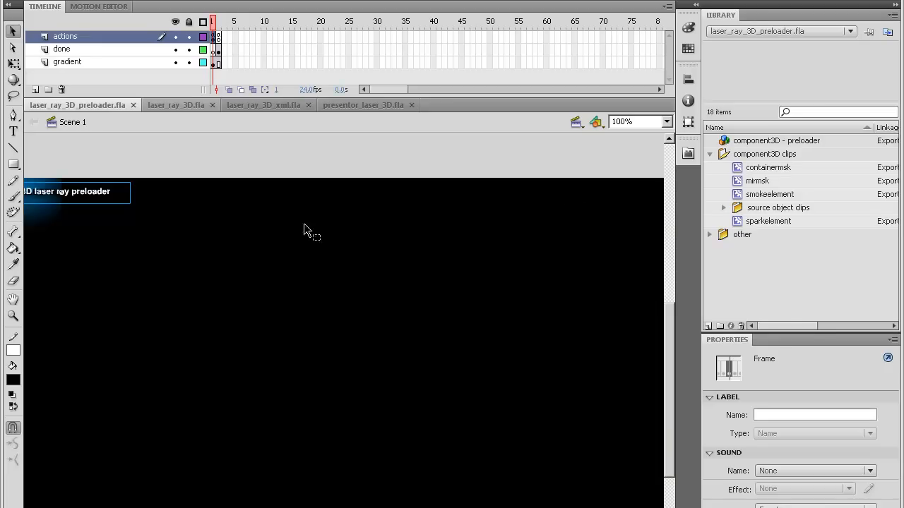
pyautogui.moveTo(402, 189)
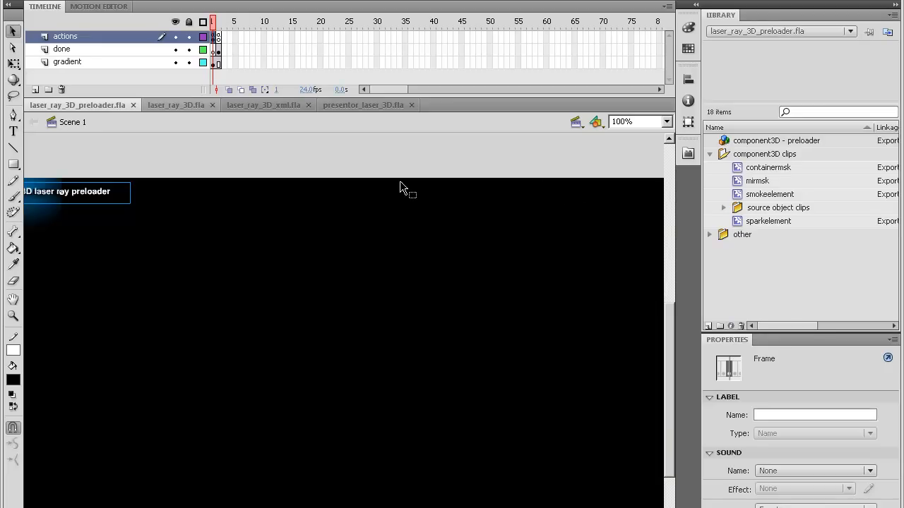
pyautogui.moveTo(367, 153)
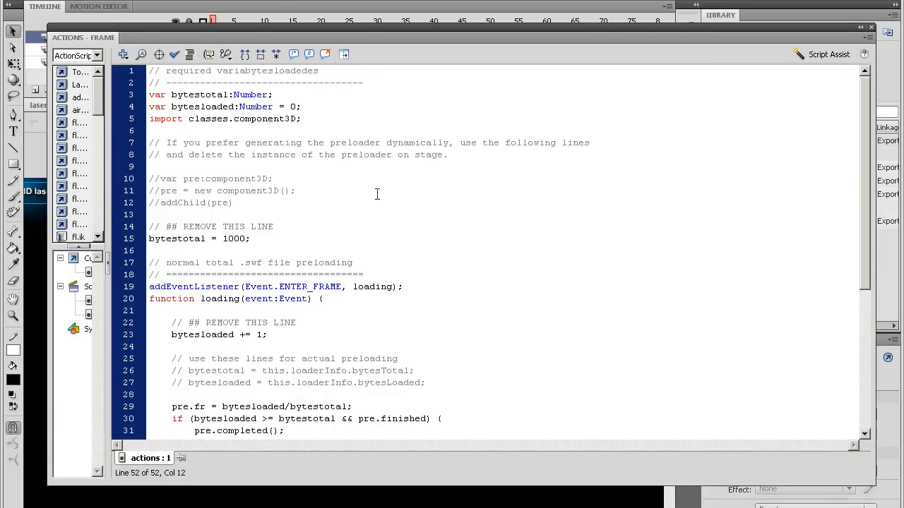
pyautogui.moveTo(551, 229)
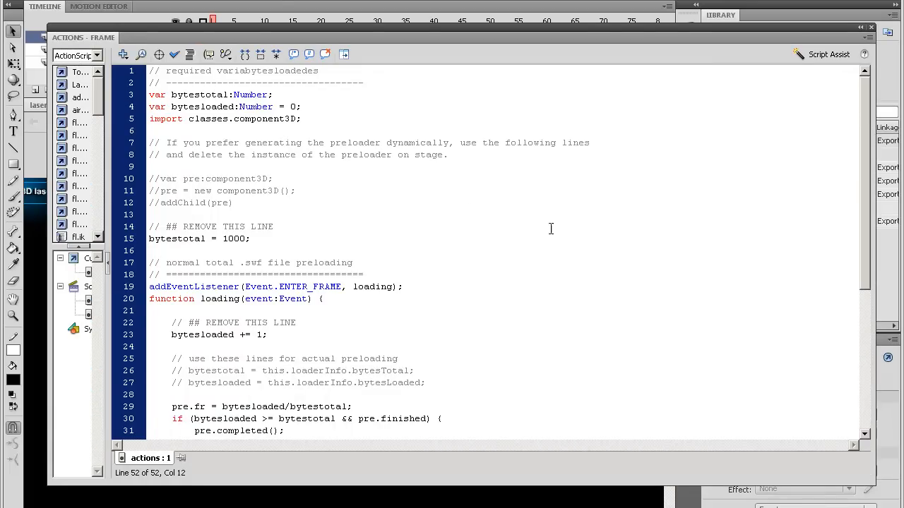
pyautogui.moveTo(246, 227)
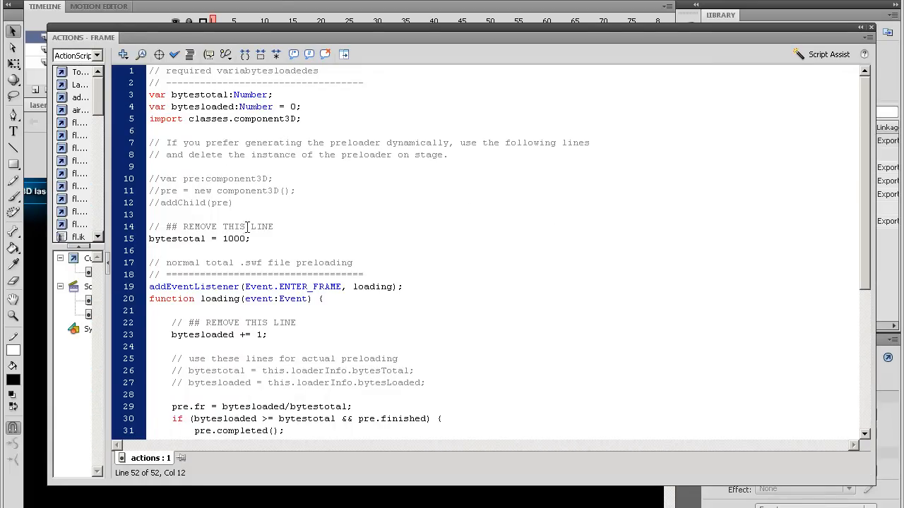
# - Select frame 1 of the actions layer and scroll through the preloader script
pyautogui.click(233, 203)
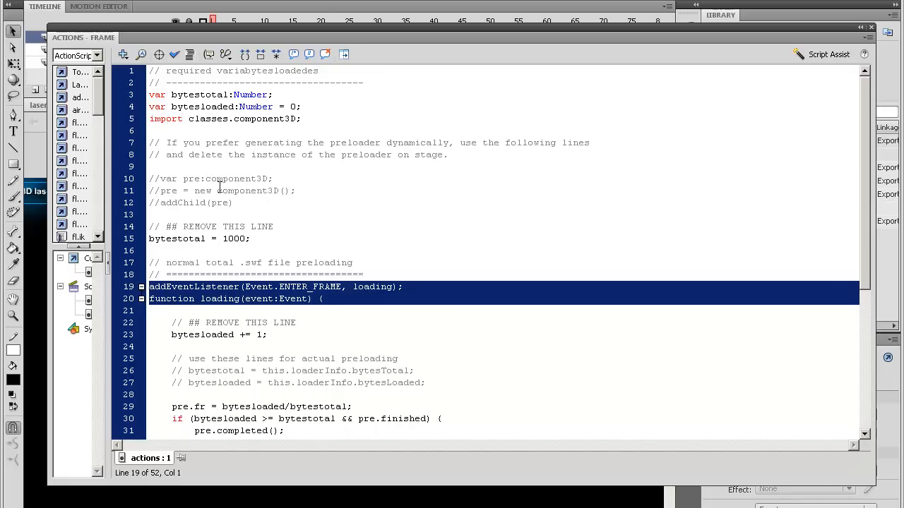
pyautogui.scroll(-3)
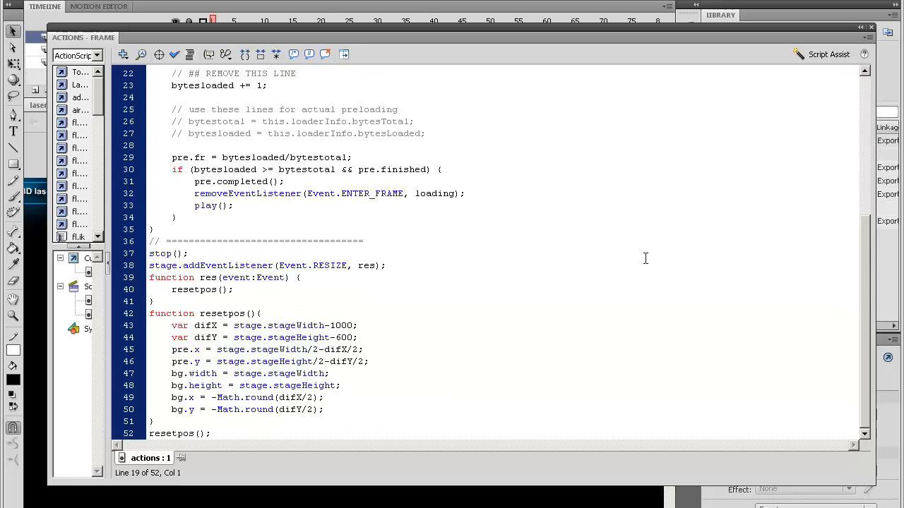
pyautogui.scroll(3)
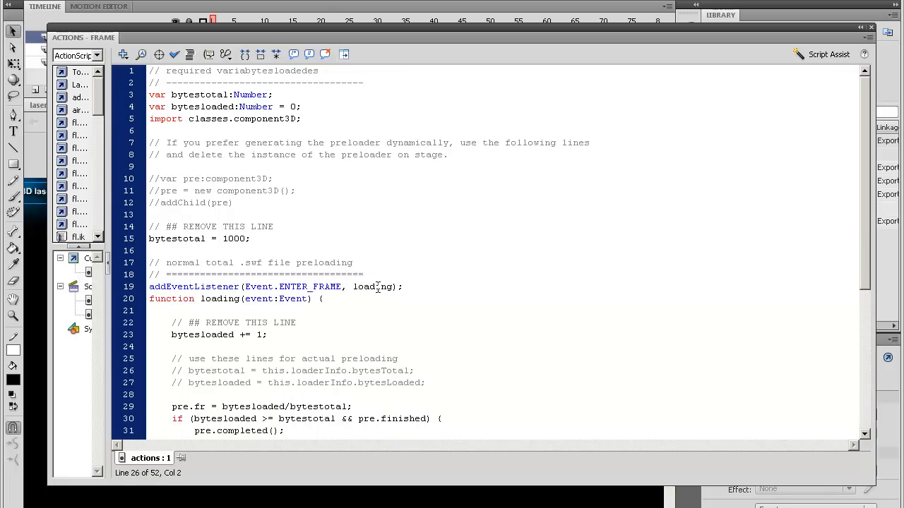
# - Comment out the REMOVE THIS LINE test statements and activate the loaderInfo bytesTotal line
pyautogui.click(171, 370)
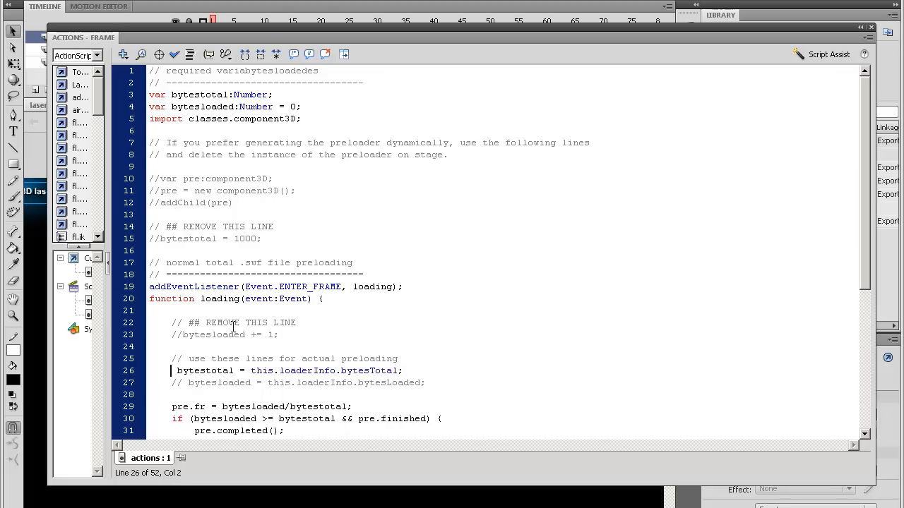
pyautogui.click(176, 383)
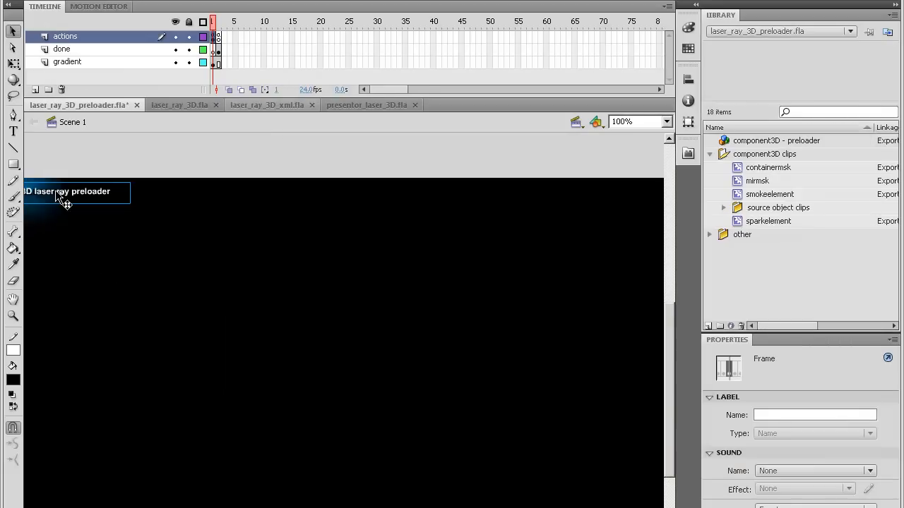
# - Select the preloader on stage to see its component3D instance named pre
pyautogui.click(76, 192)
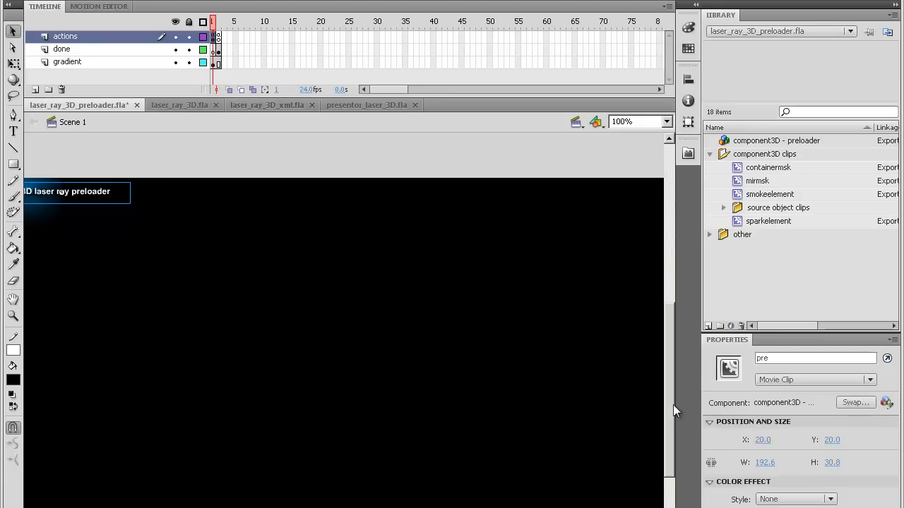
pyautogui.click(816, 359)
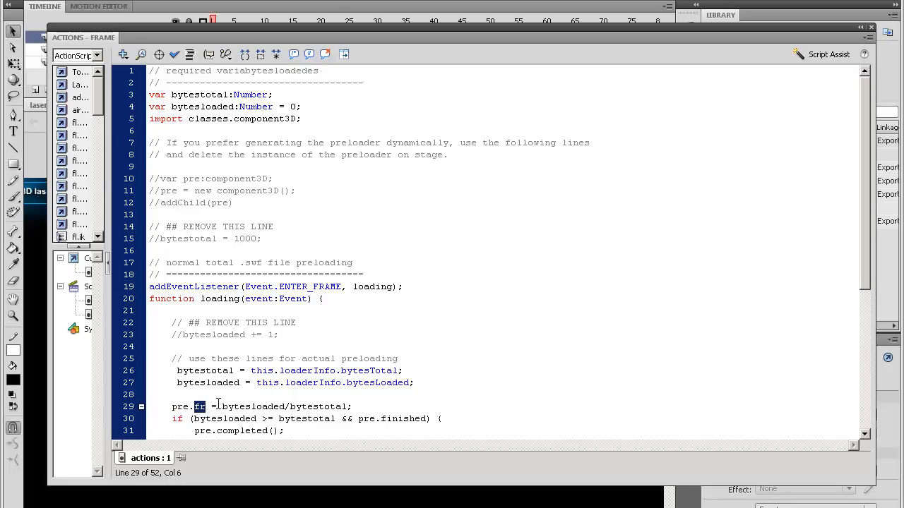
pyautogui.moveTo(266, 388)
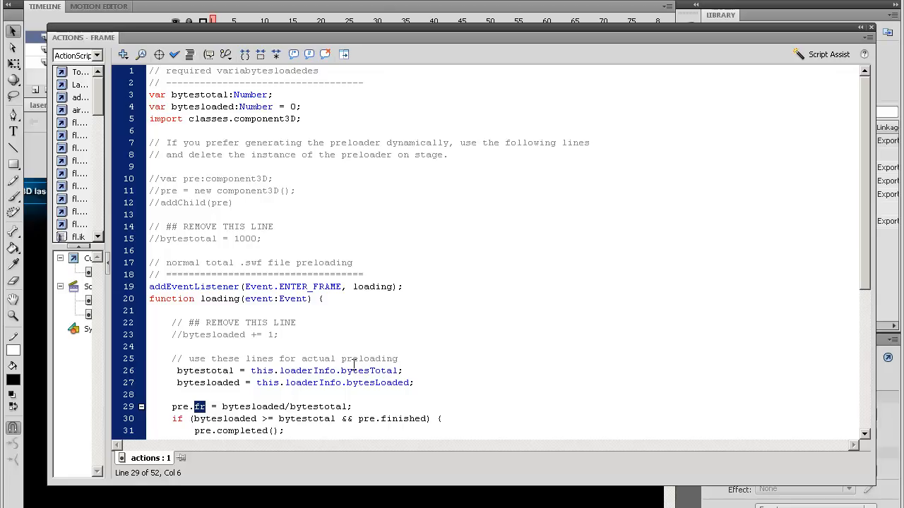
pyautogui.moveTo(311, 356)
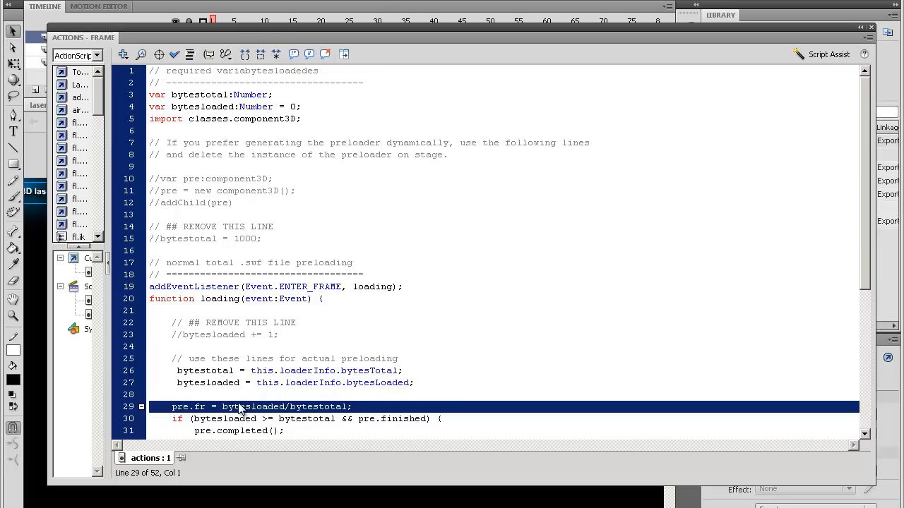
# - Review the pre.fr progress line, the stop() call and the pre.finished completion condition
pyautogui.click(201, 406)
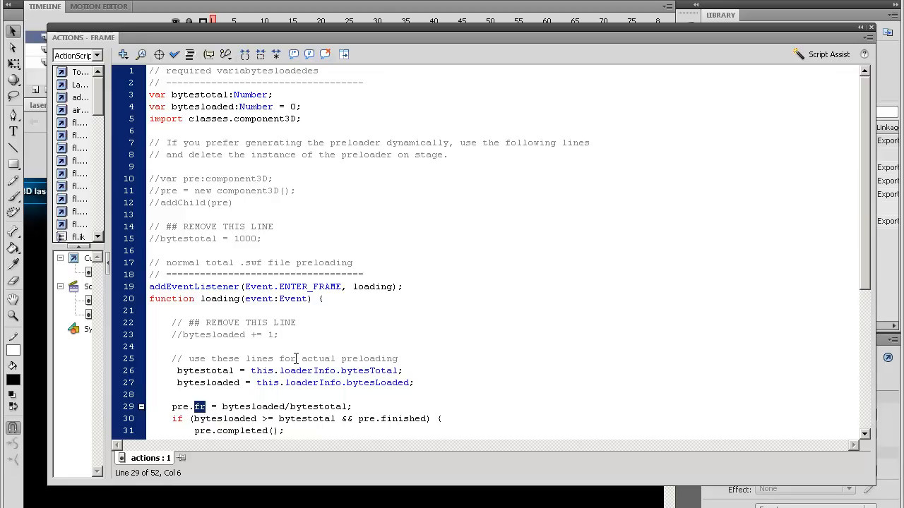
pyautogui.moveTo(224, 37)
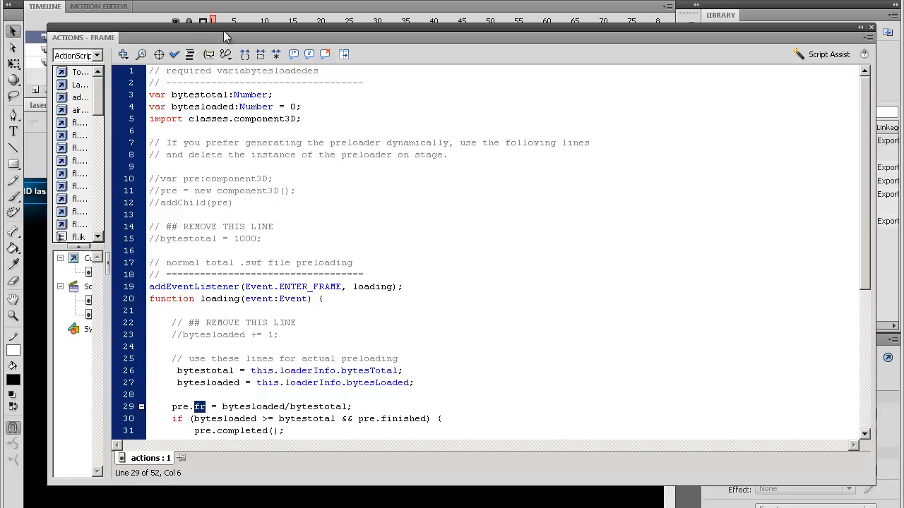
pyautogui.moveTo(226, 37)
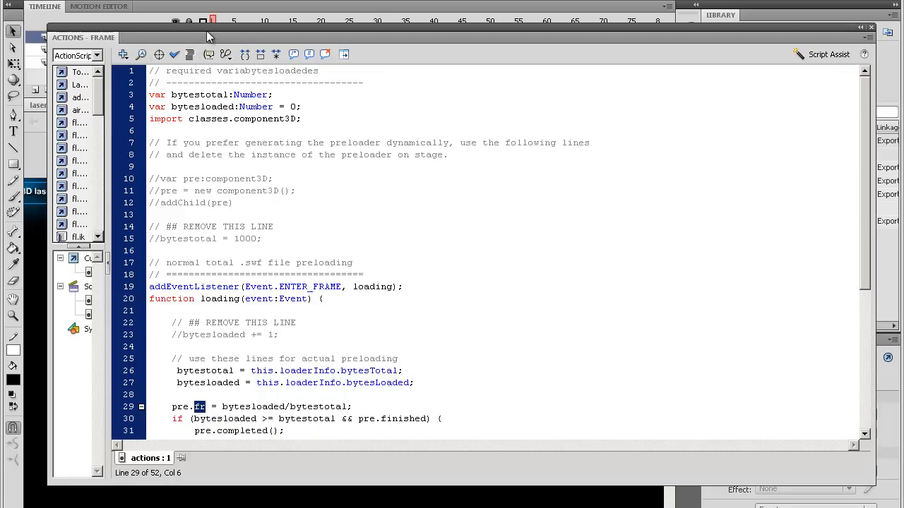
pyautogui.scroll(-3)
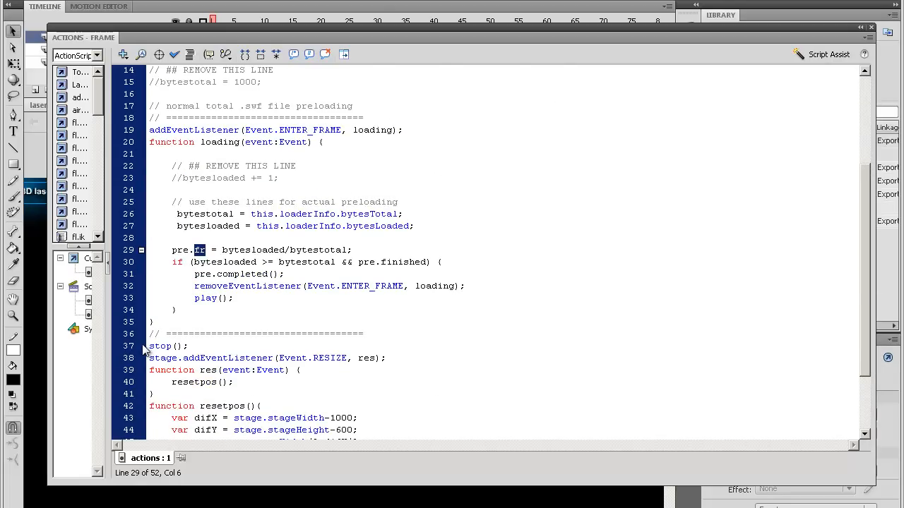
pyautogui.click(161, 346)
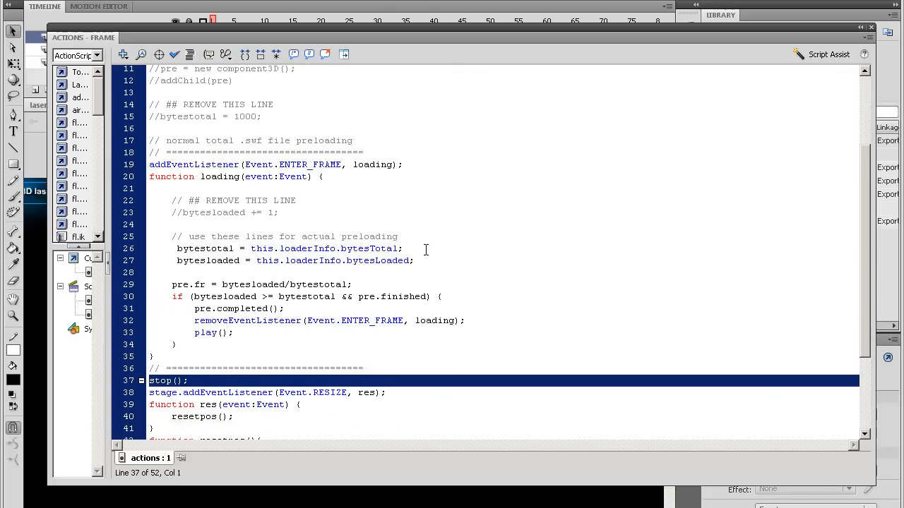
pyautogui.moveTo(294, 323)
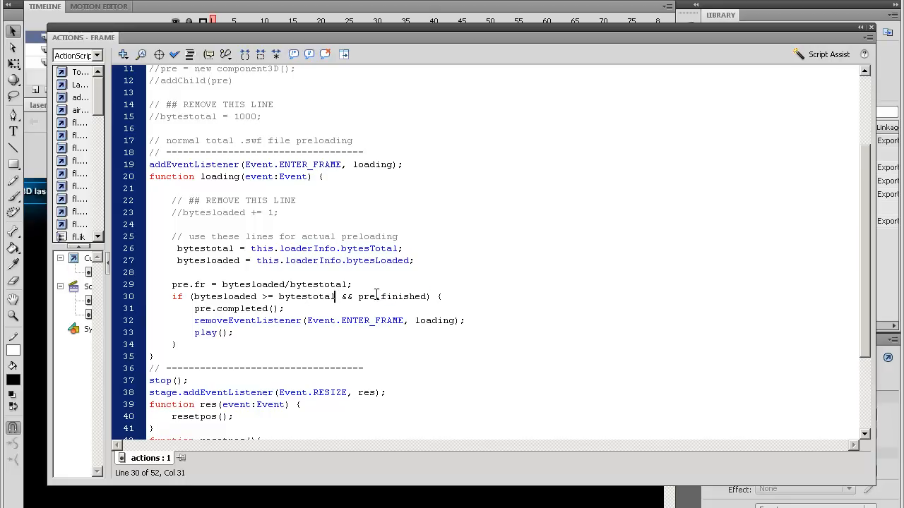
pyautogui.doubleClick(392, 297)
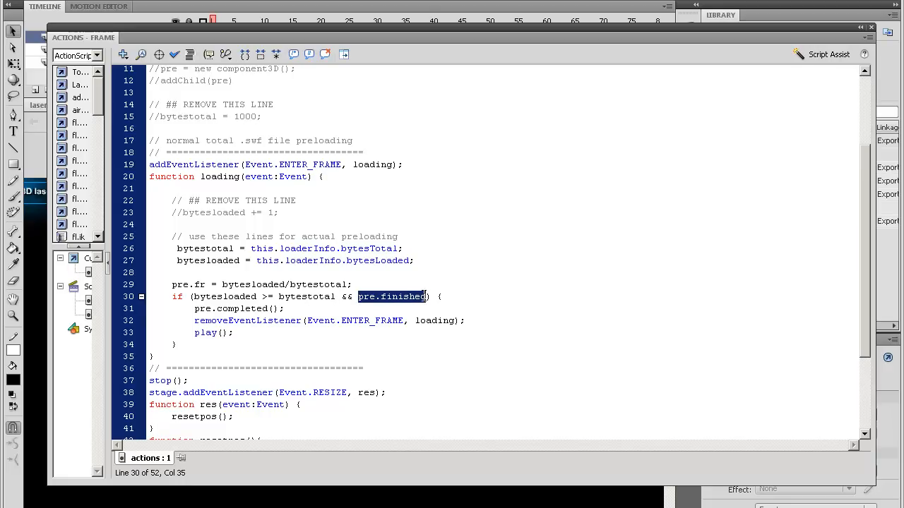
pyautogui.moveTo(426, 302)
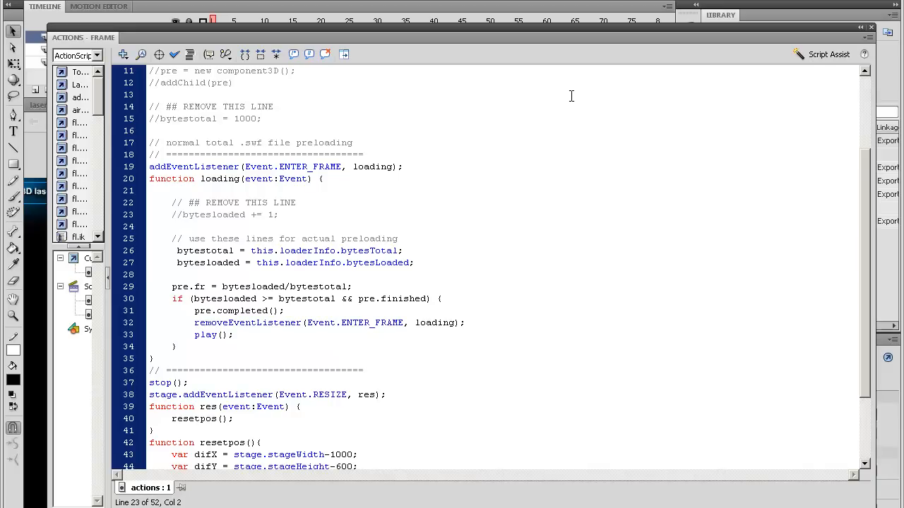
# - Reactivate the bytestotal = 1000 and bytesloaded test lines and re-comment the loaderInfo lines
pyautogui.click(171, 215)
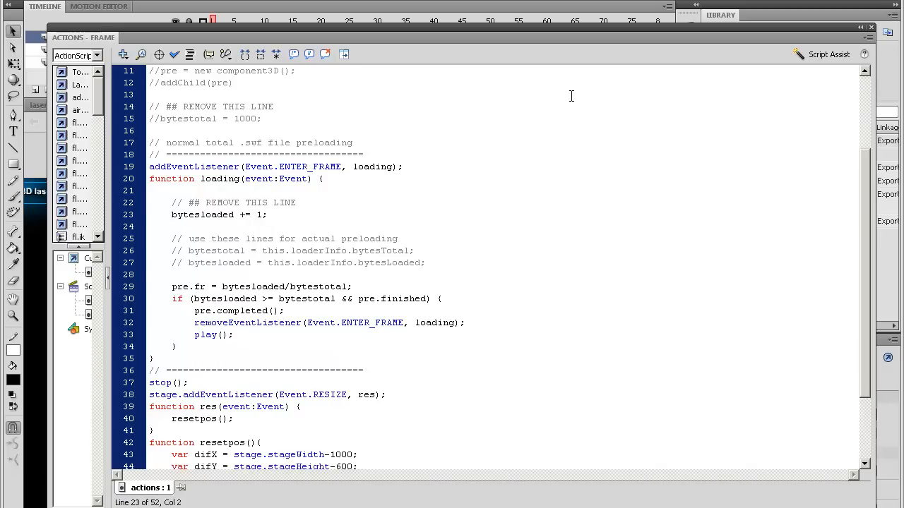
pyautogui.click(180, 119)
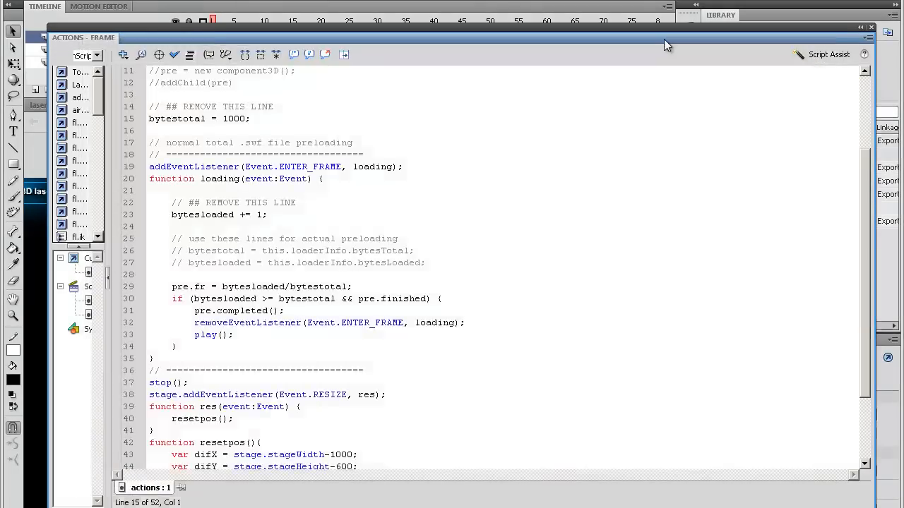
pyautogui.click(167, 37)
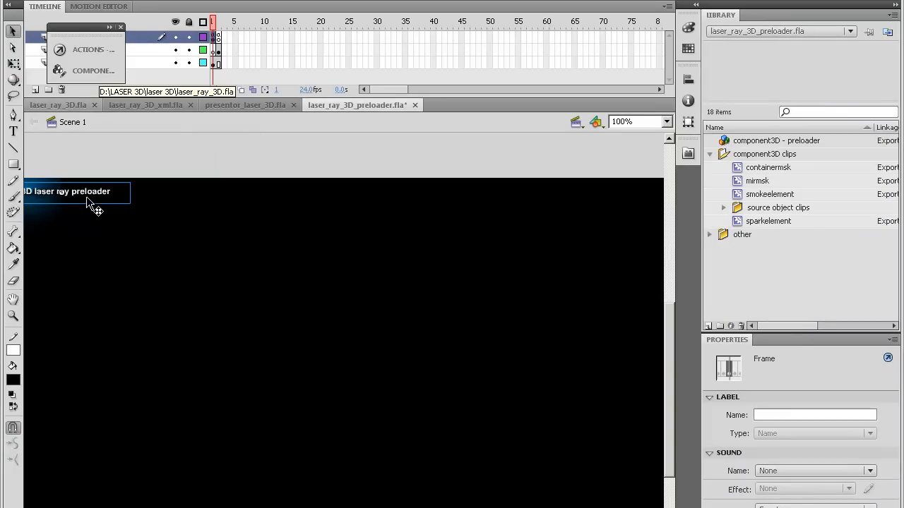
# - Show the preloader's Parameters with laser beam type and PixelFont Basic digits
pyautogui.click(93, 71)
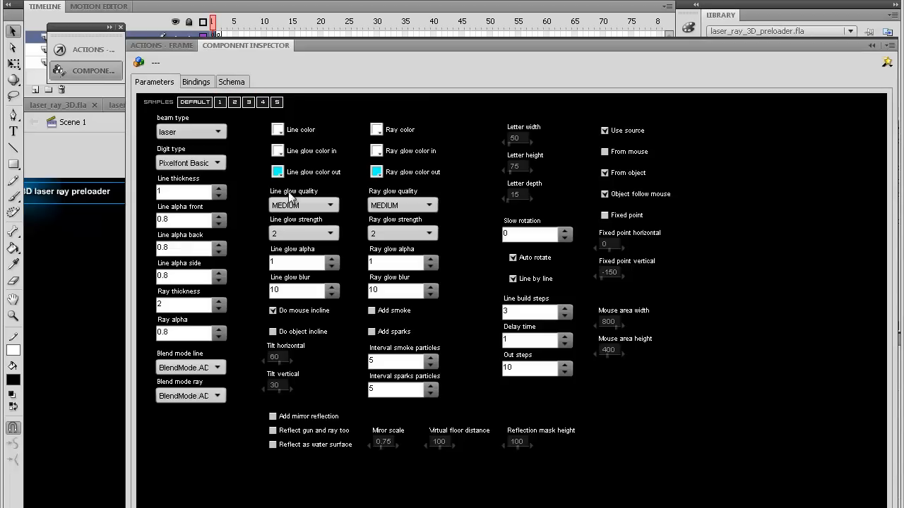
pyautogui.moveTo(477, 124)
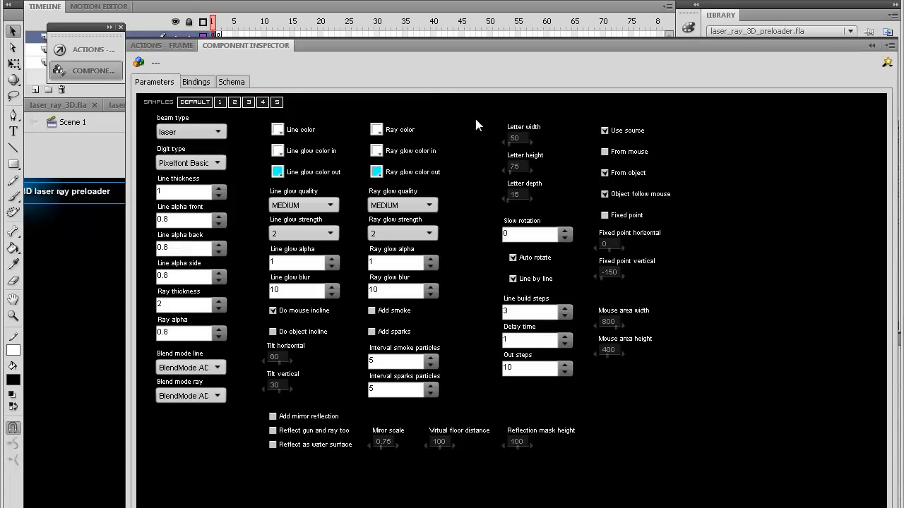
pyautogui.moveTo(353, 218)
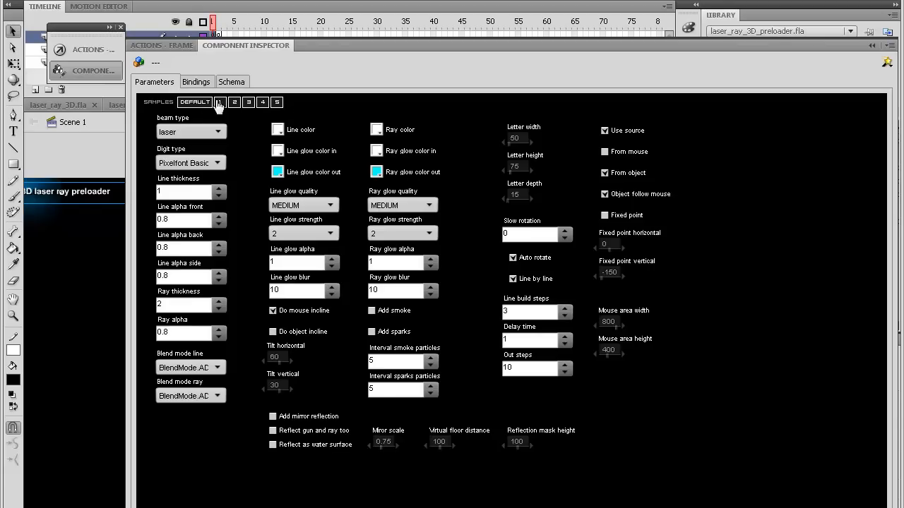
pyautogui.moveTo(234, 102)
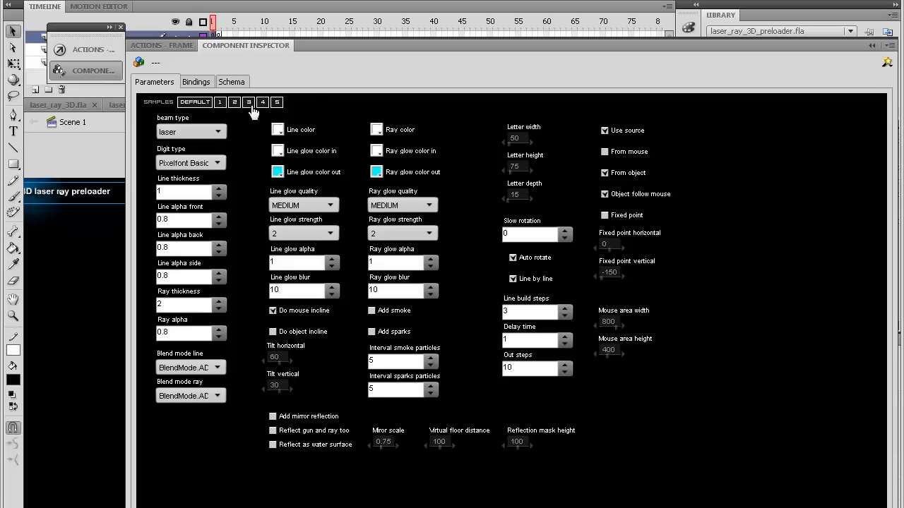
pyautogui.moveTo(305, 116)
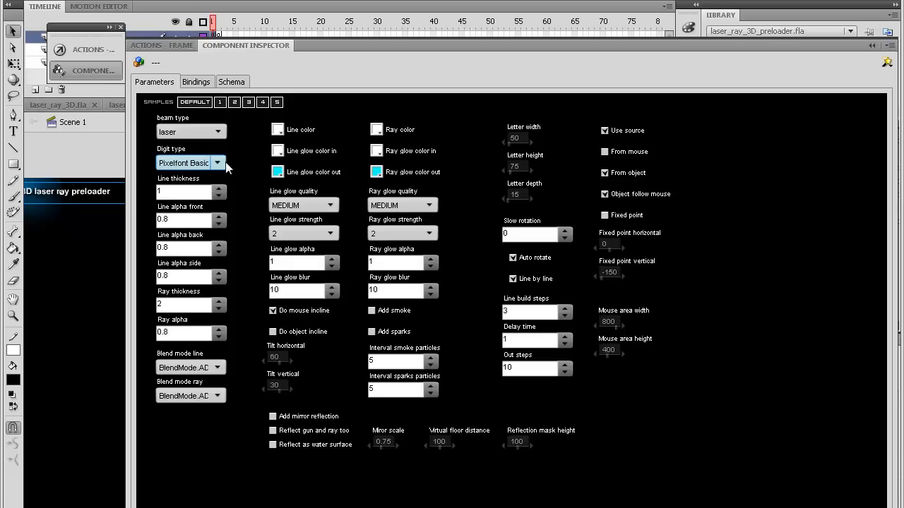
pyautogui.moveTo(223, 168)
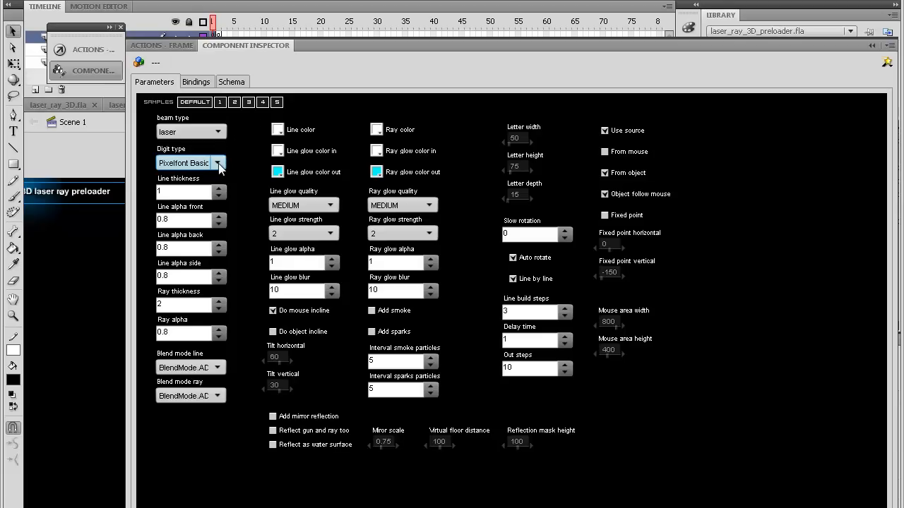
pyautogui.click(217, 163)
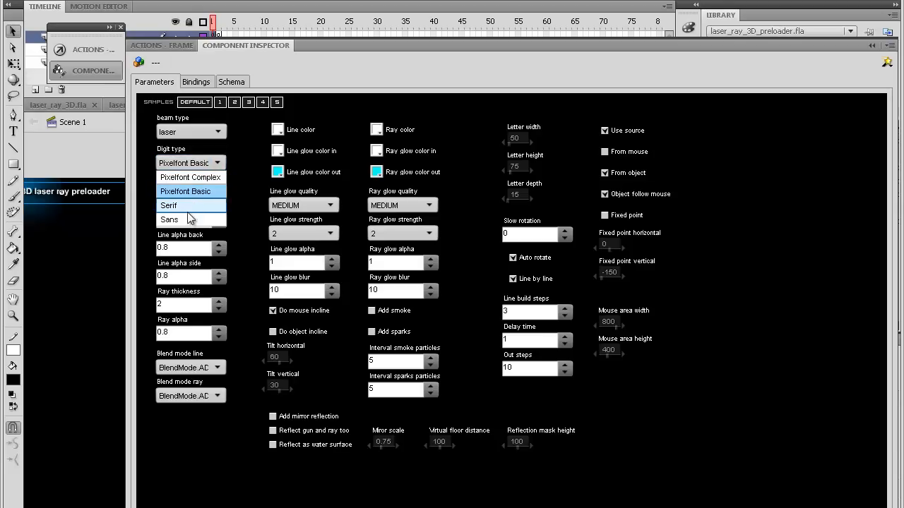
pyautogui.moveTo(191, 192)
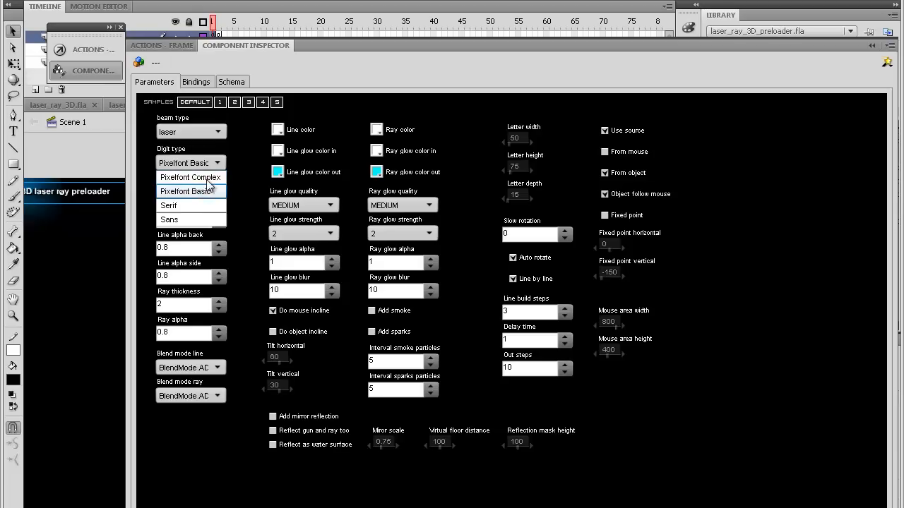
pyautogui.moveTo(185, 190)
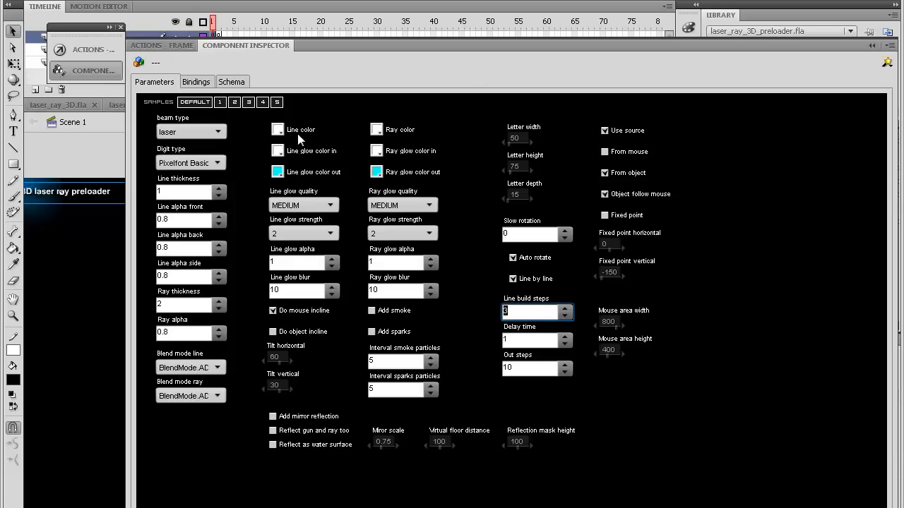
pyautogui.click(218, 132)
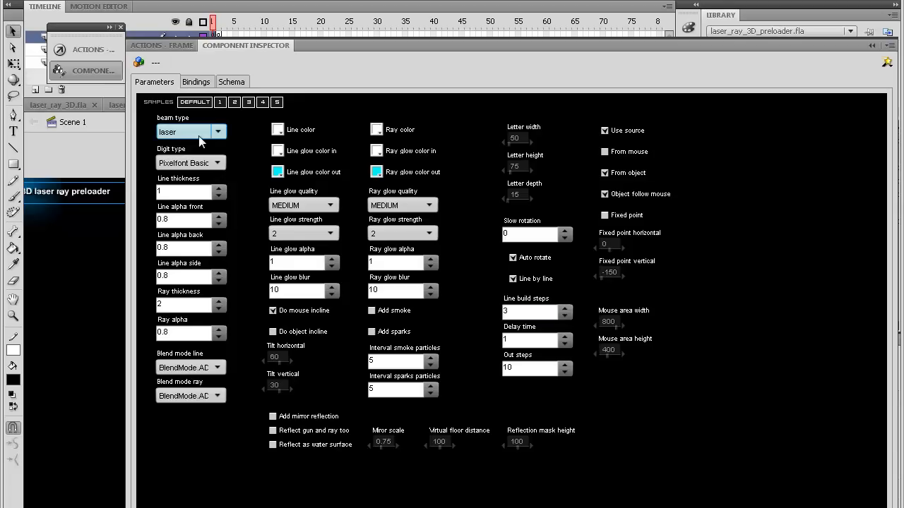
# - Preview the beam drawing the digits in the test movie, then close the SWF window
pyautogui.click(218, 131)
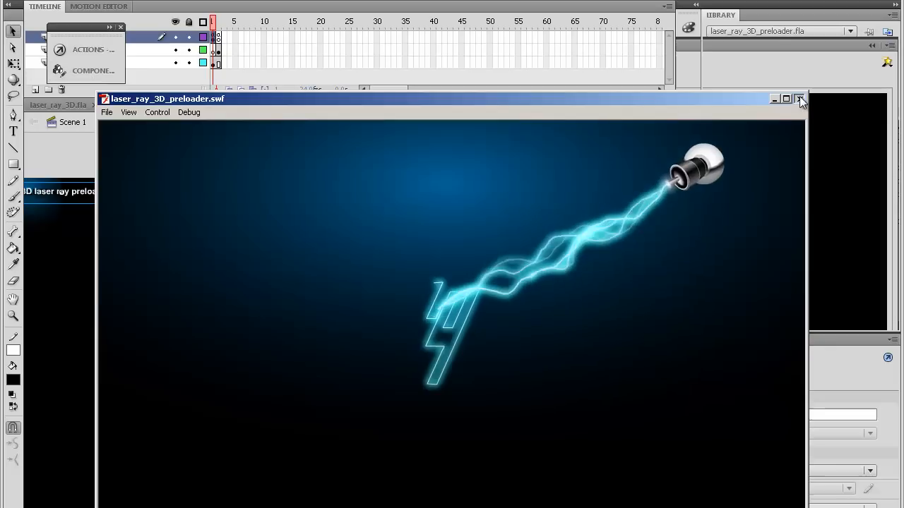
pyautogui.click(799, 99)
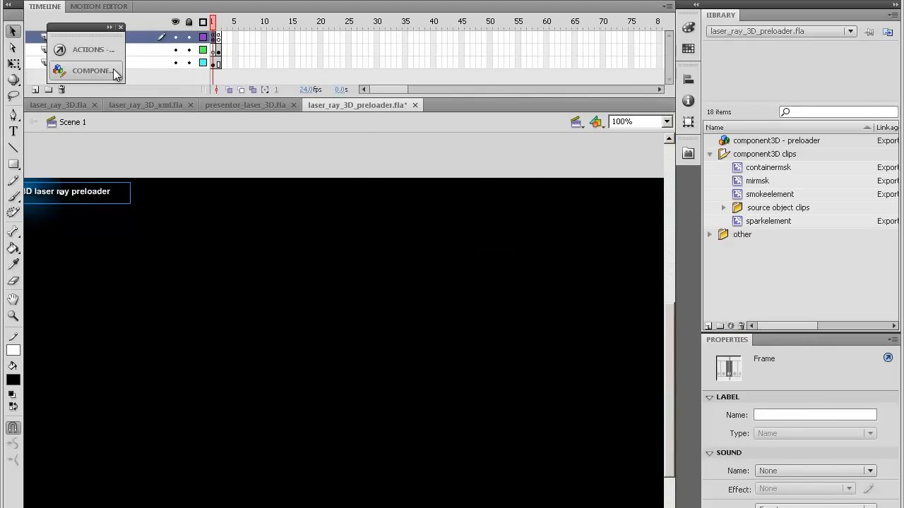
# - Set the preloader to ray beam type with Serif digits instead of PixelFont Basic
pyautogui.click(93, 71)
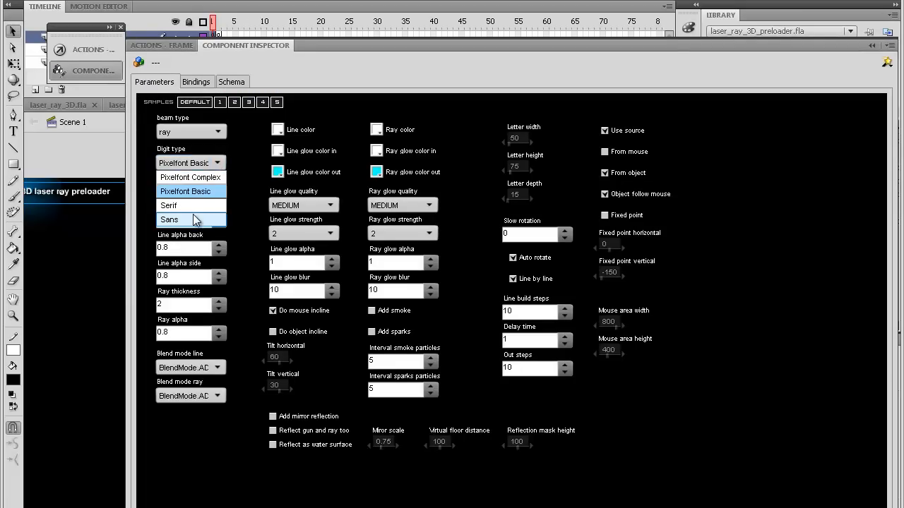
pyautogui.click(190, 220)
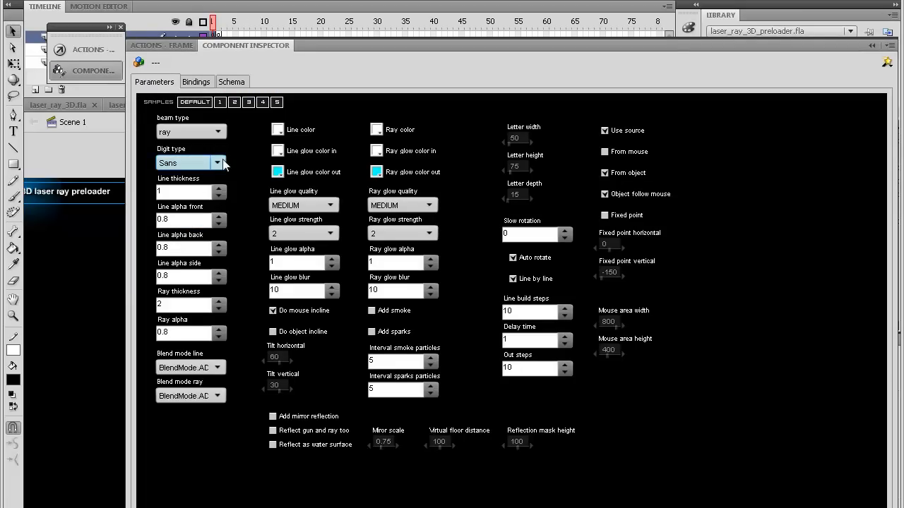
pyautogui.click(190, 163)
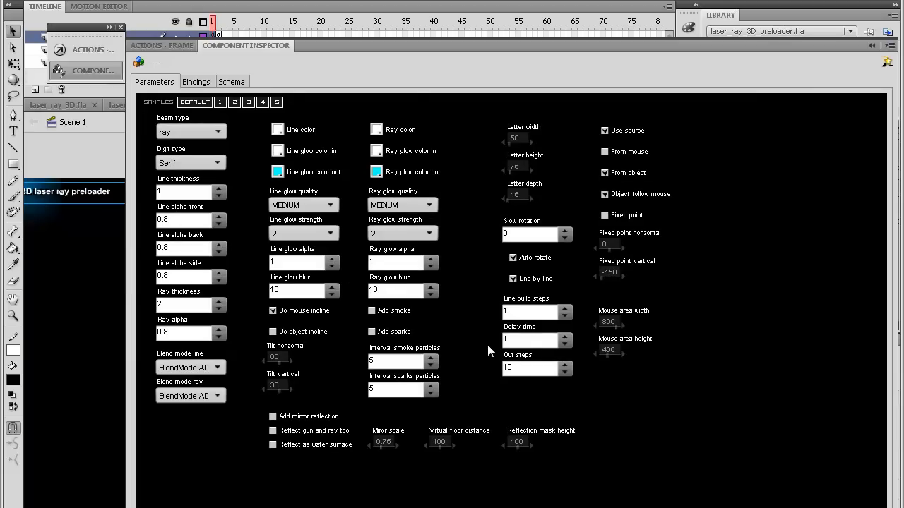
pyautogui.moveTo(531, 271)
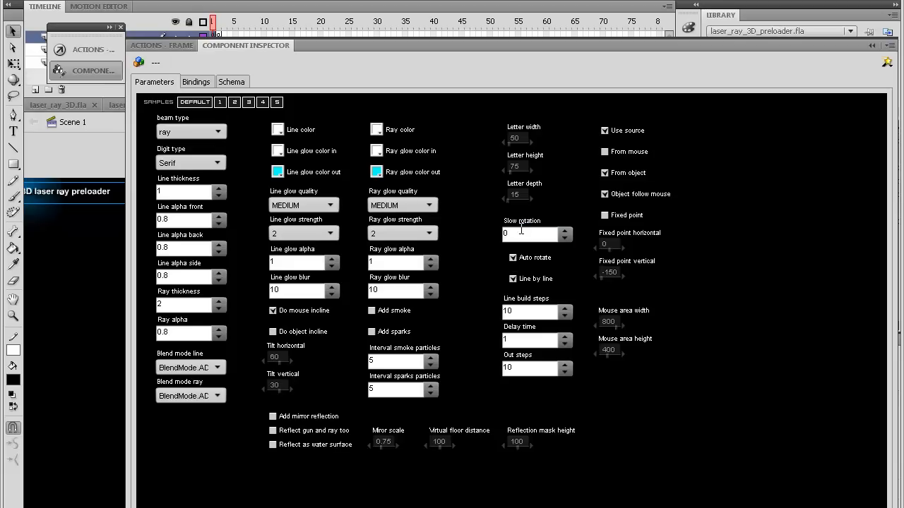
# - Edit the Slow rotation value and enable Do mouse incline and Do object incline
pyautogui.click(534, 234)
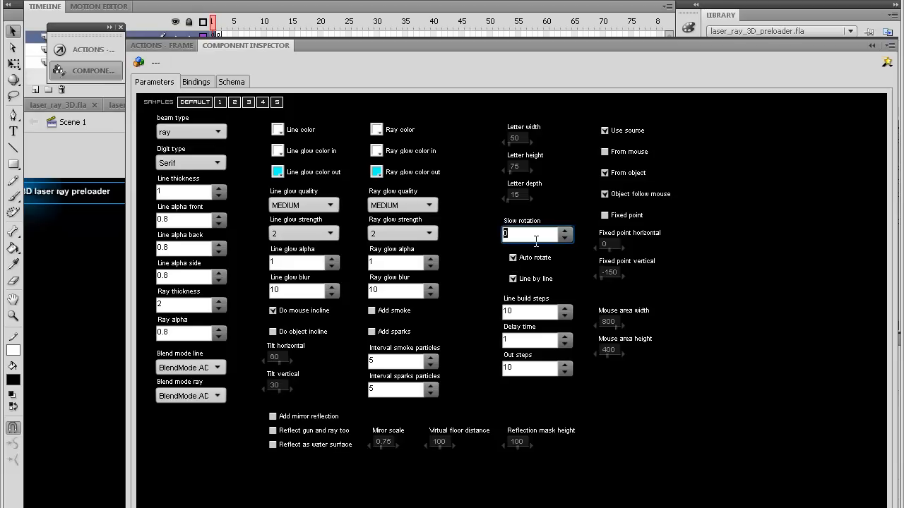
pyautogui.moveTo(432, 316)
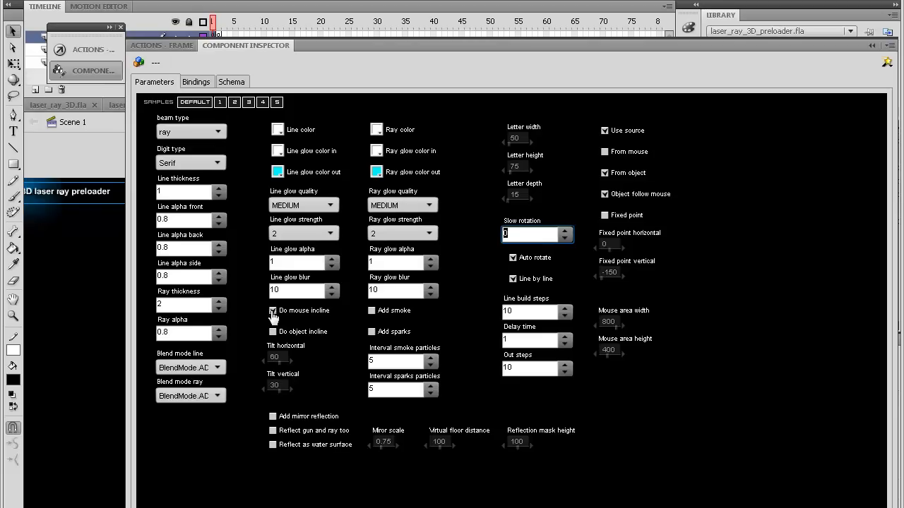
pyautogui.click(272, 311)
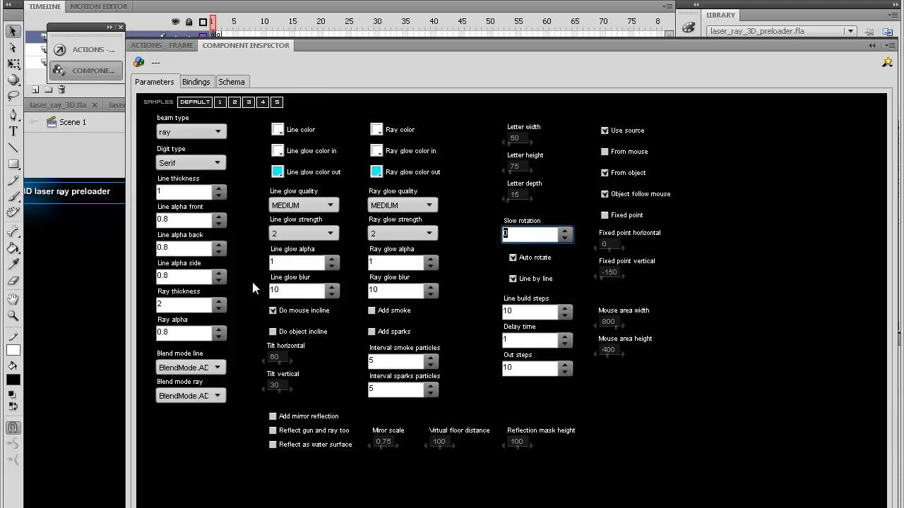
pyautogui.moveTo(322, 354)
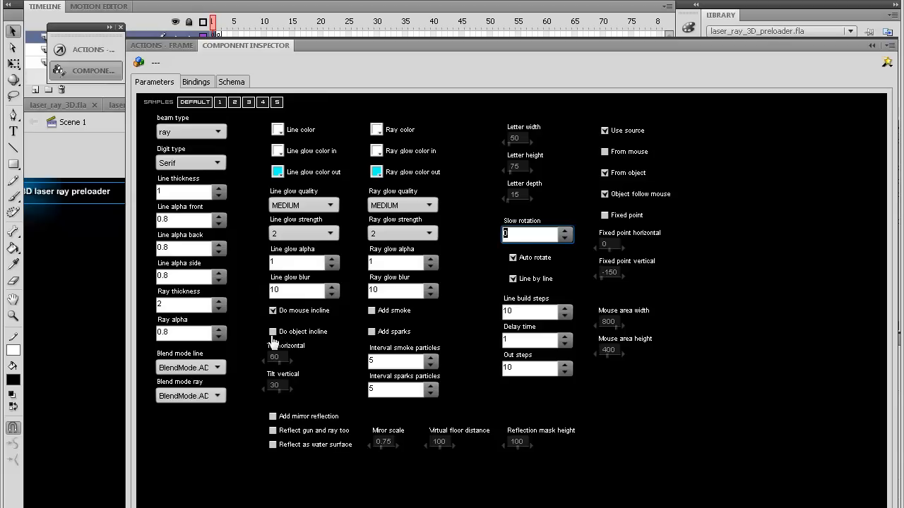
pyautogui.click(273, 332)
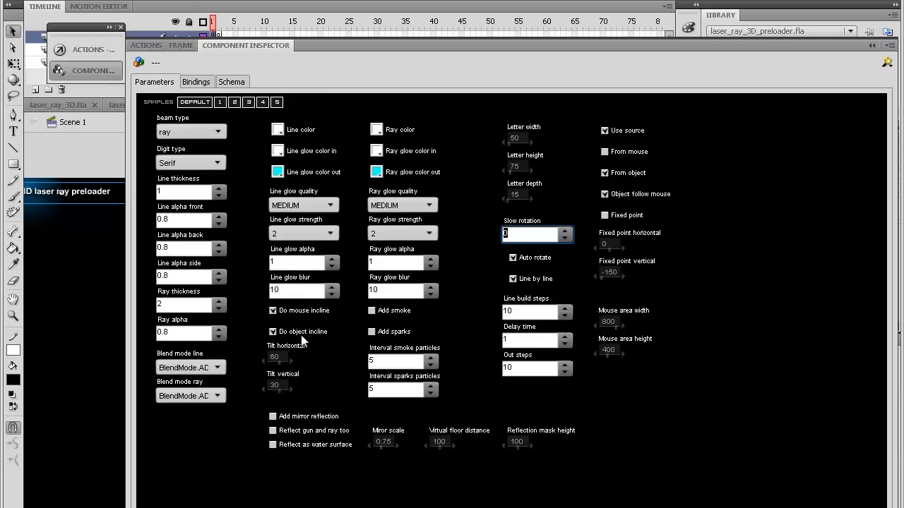
pyautogui.moveTo(395, 254)
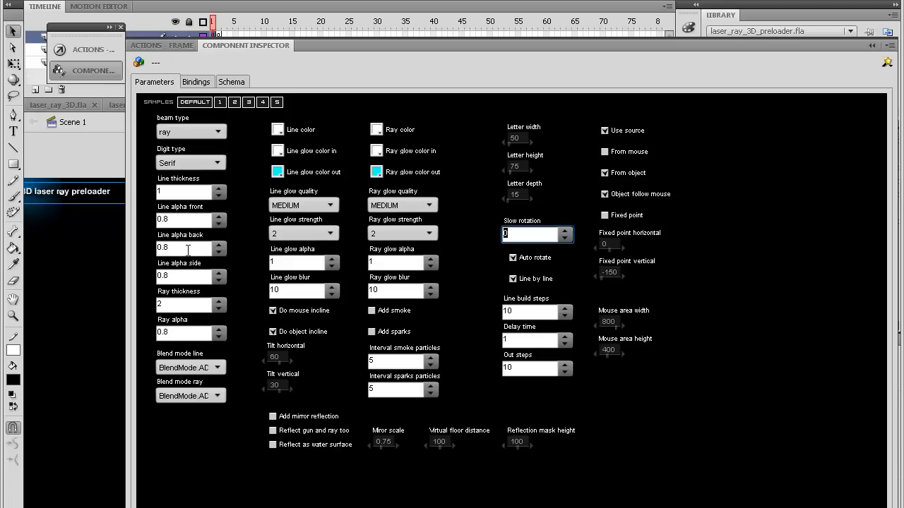
pyautogui.moveTo(192, 305)
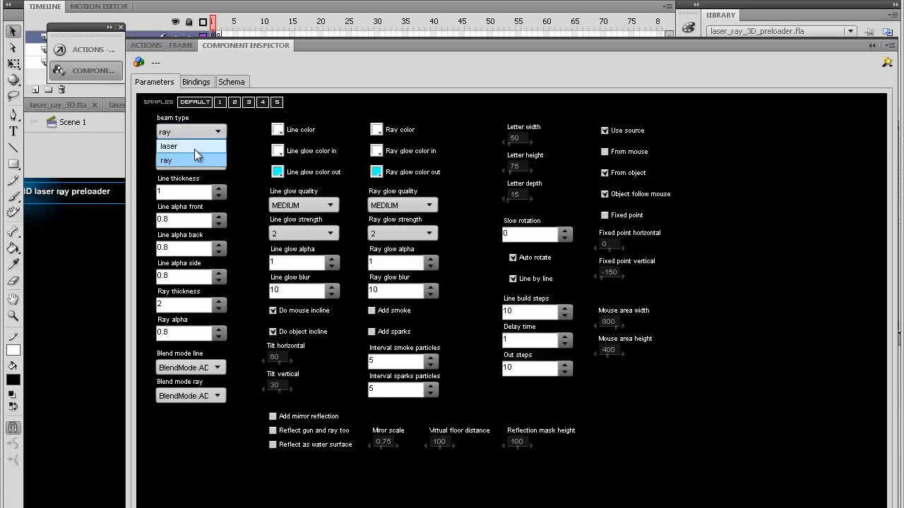
# - Set Beam type back to laser with PixelFont Basic digits and enable Add mirror reflection
pyautogui.click(169, 146)
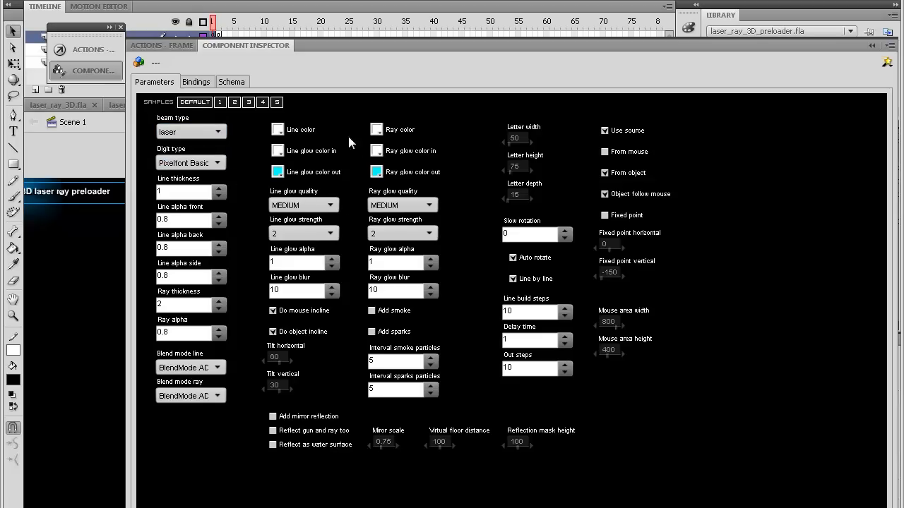
pyautogui.moveTo(392, 186)
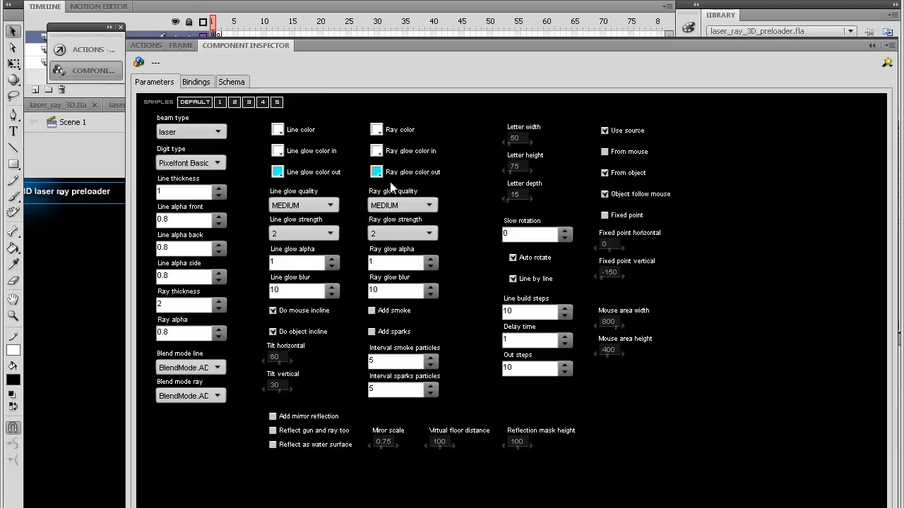
pyautogui.click(303, 205)
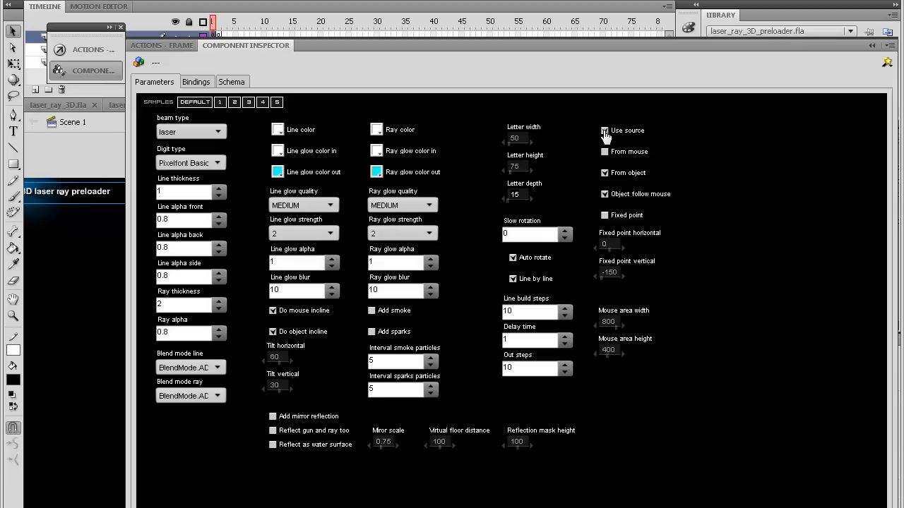
pyautogui.click(604, 130)
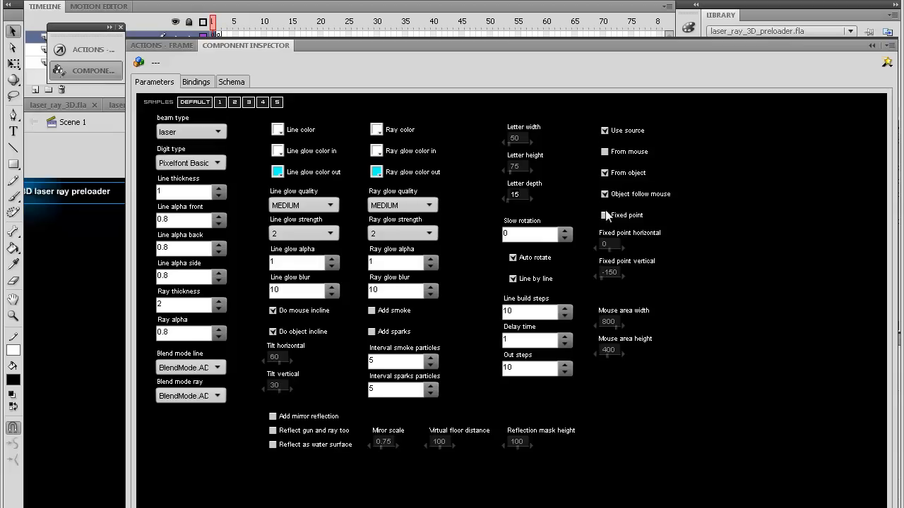
pyautogui.moveTo(604, 219)
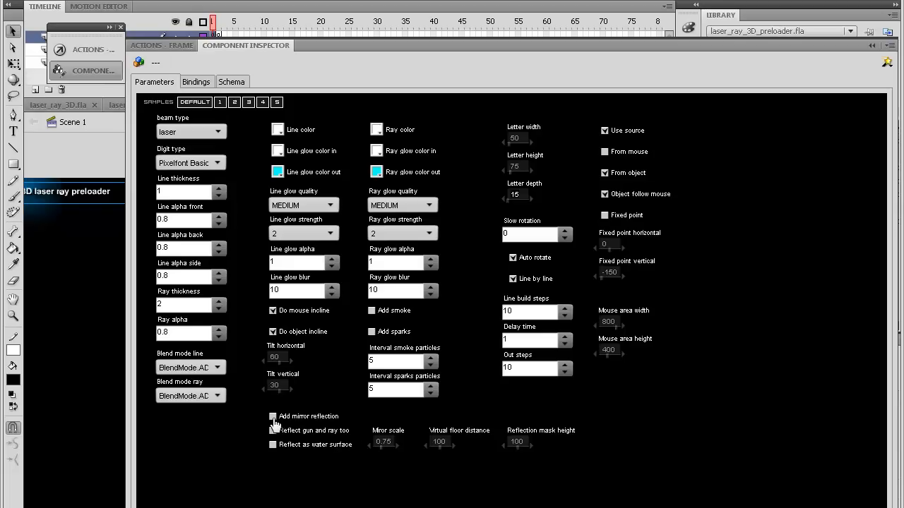
pyautogui.click(274, 415)
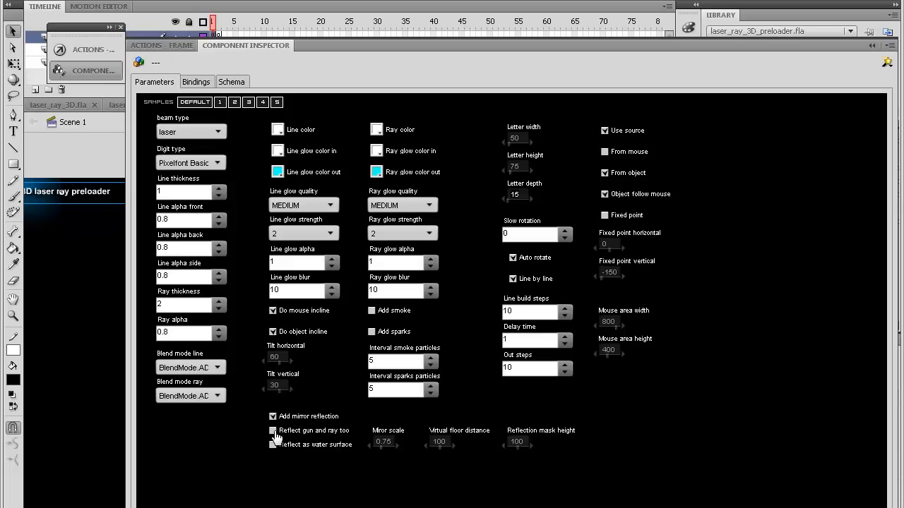